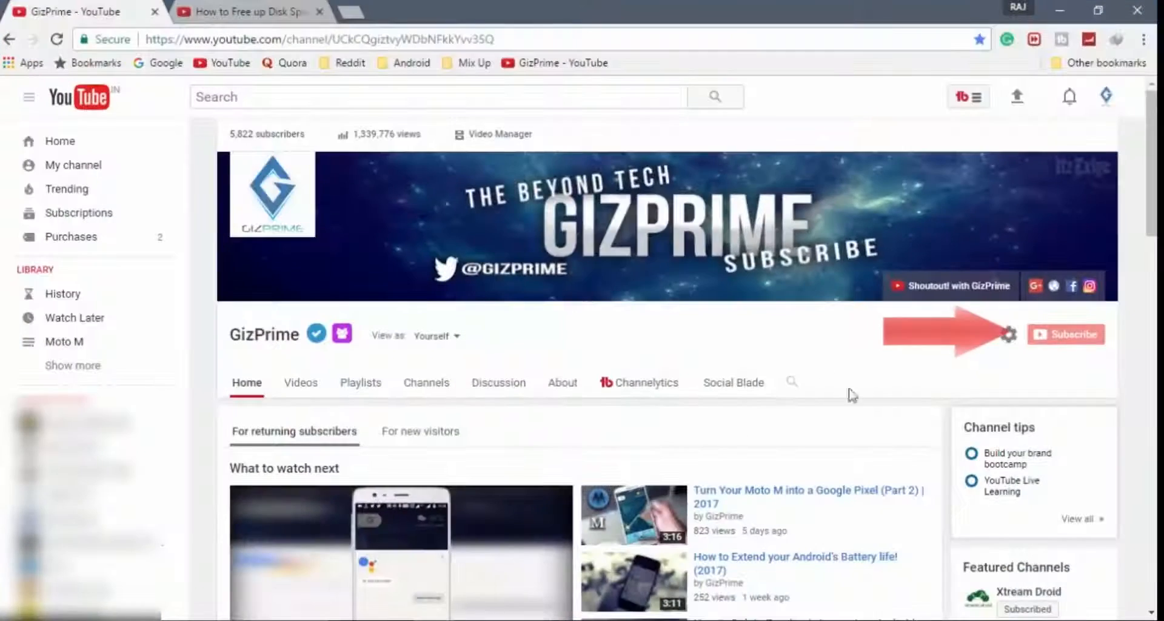
{"action": "mouse_move", "coordinate": [976, 356]}
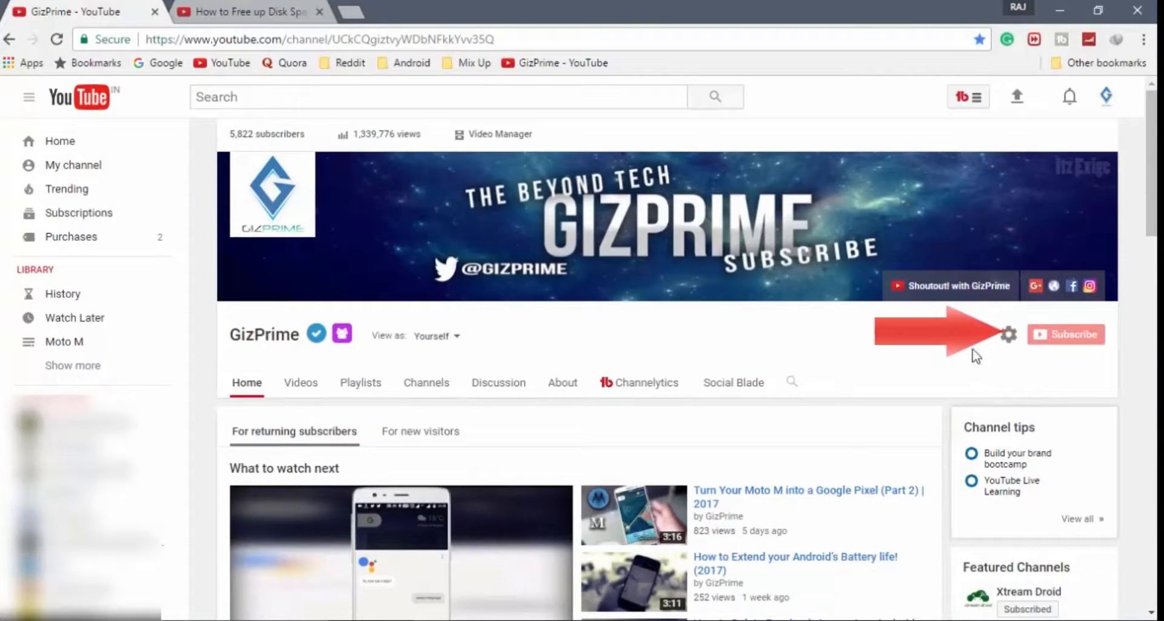
Scan all local drives in WinDirStat to map disk usage by folder and file type.
{"action": "scroll", "scroll_direction": "down", "scroll_amount": 3}
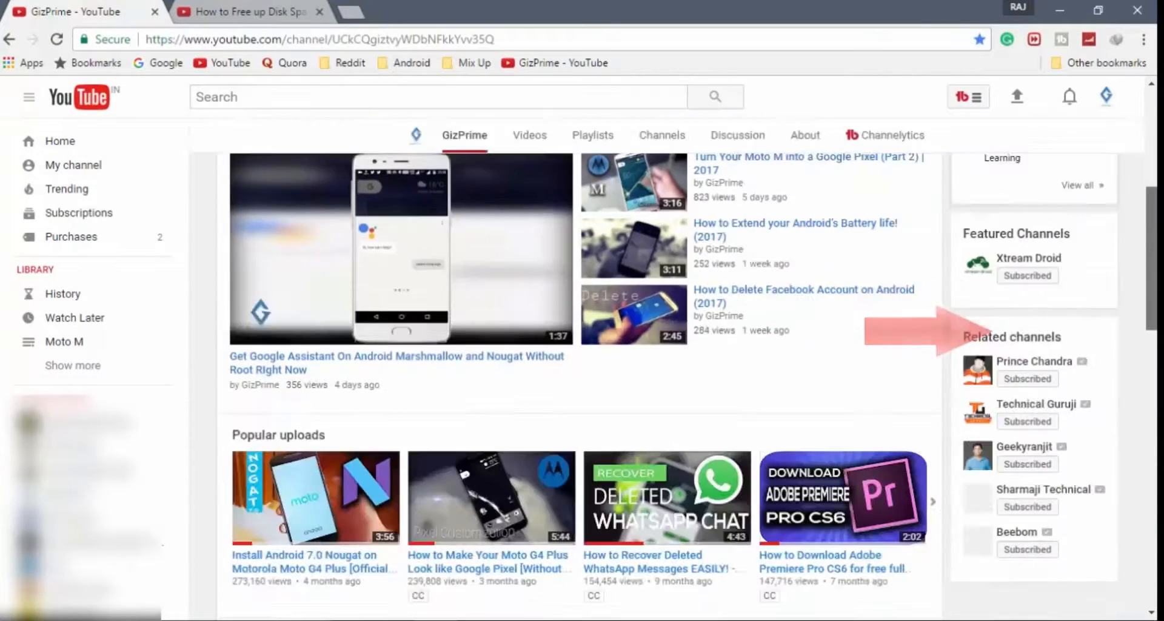
{"action": "scroll", "scroll_direction": "down", "scroll_amount": 3}
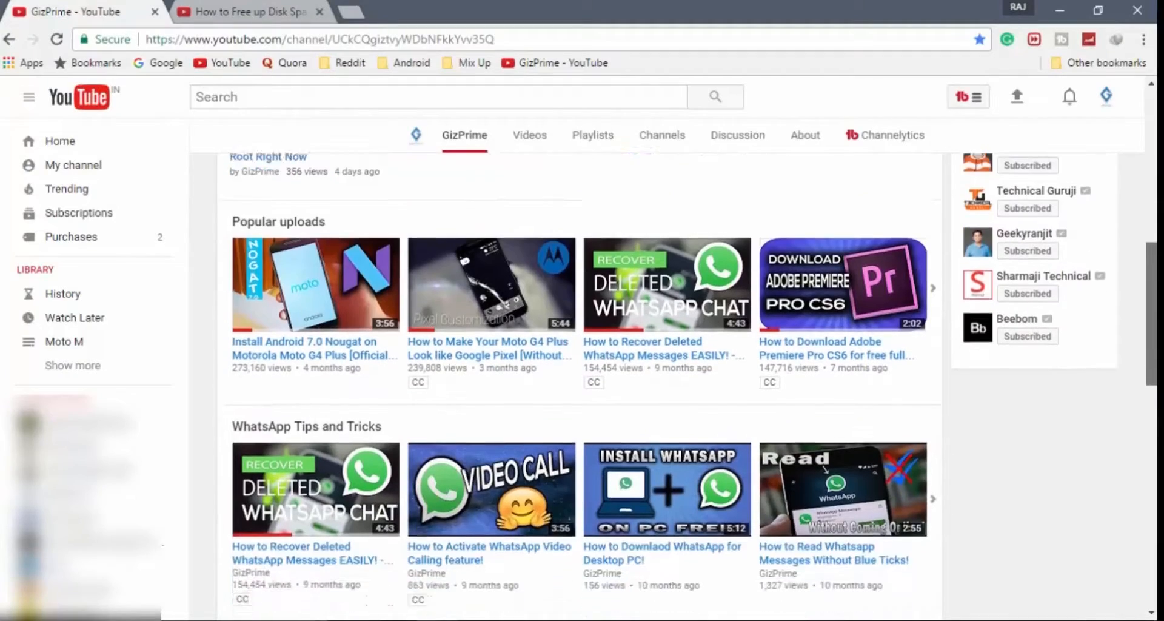
{"action": "scroll", "scroll_direction": "down", "scroll_amount": 3}
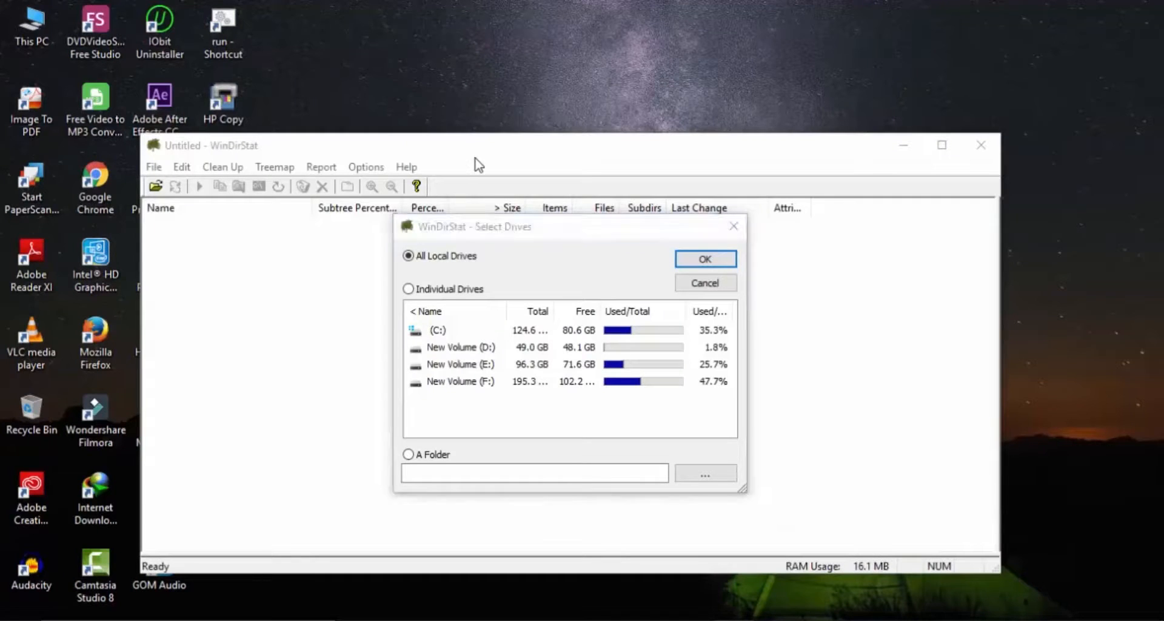
{"action": "left_click", "coordinate": [704, 258]}
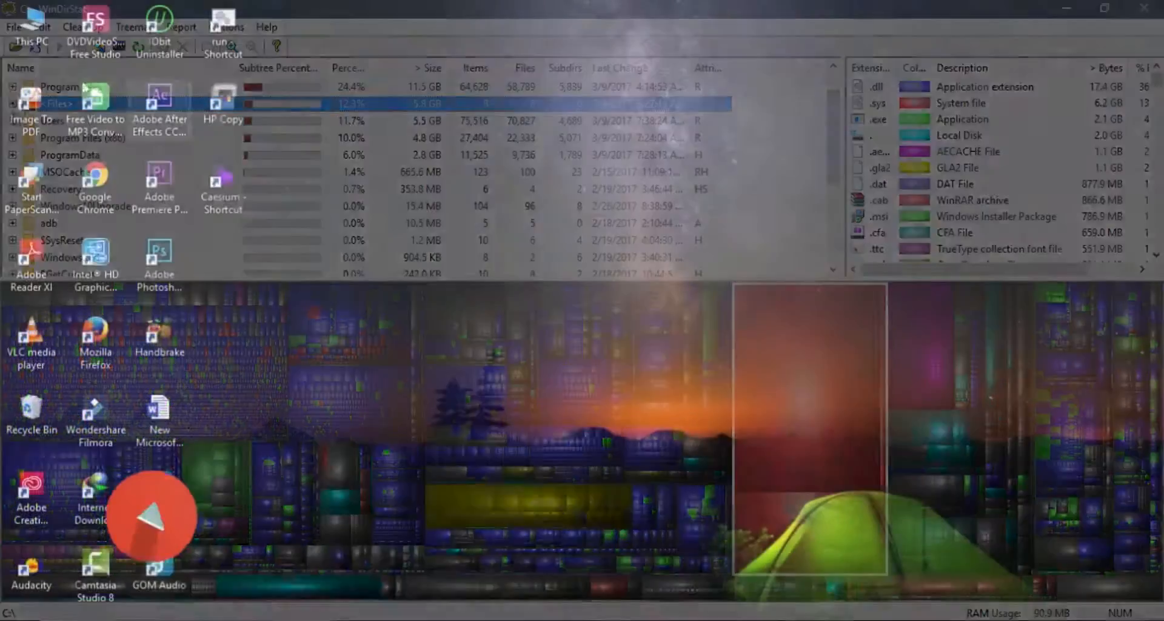
Open This PC, enter Local Disk (C:), and show the View ribbon.
{"action": "right_click", "coordinate": [29, 23]}
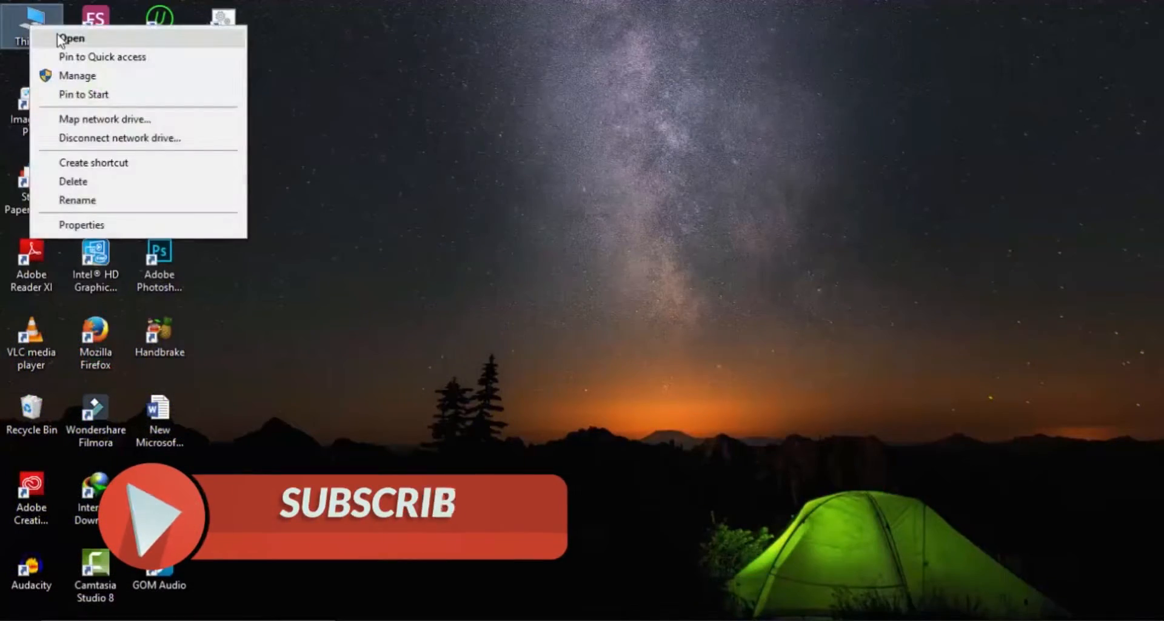
{"action": "left_click", "coordinate": [73, 37]}
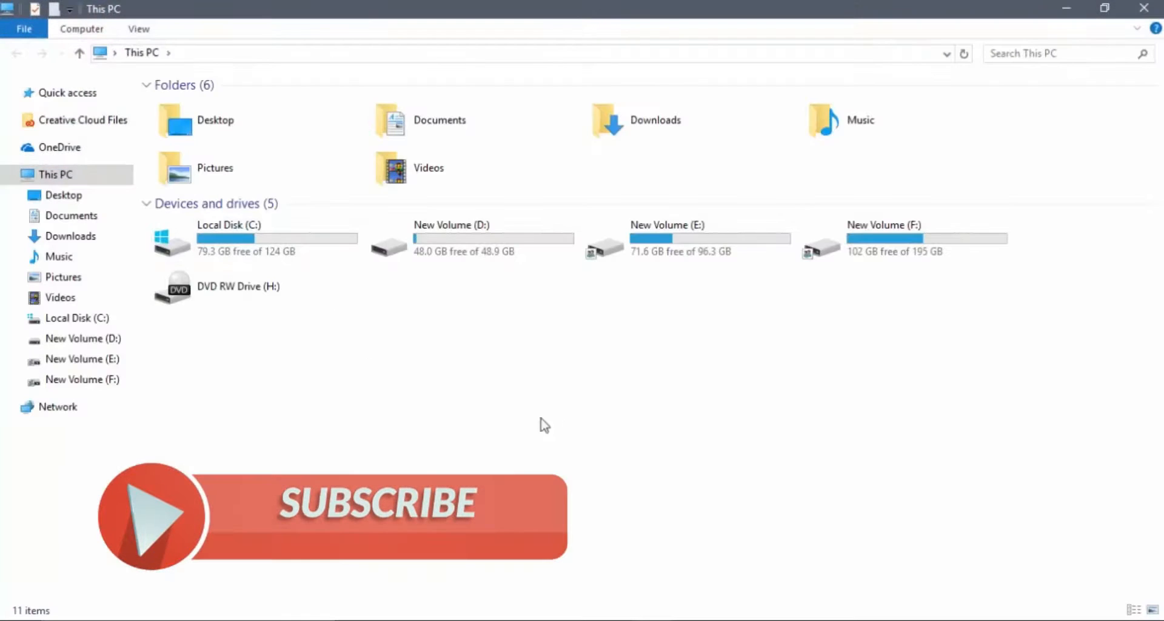
{"action": "left_click", "coordinate": [252, 238]}
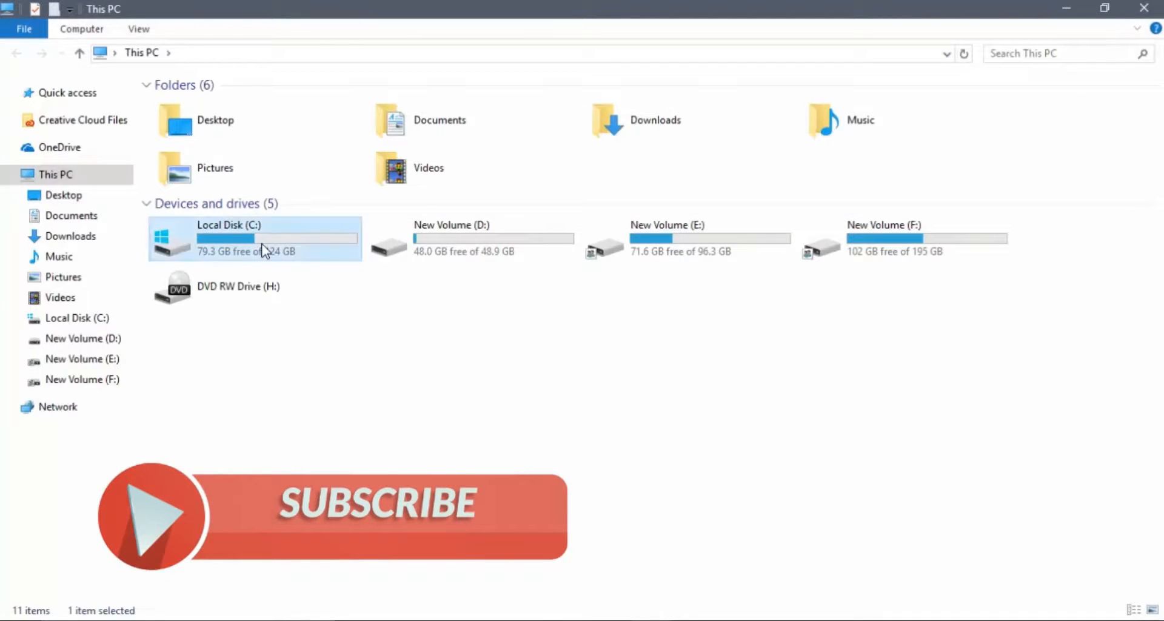
{"action": "double_click", "coordinate": [252, 238]}
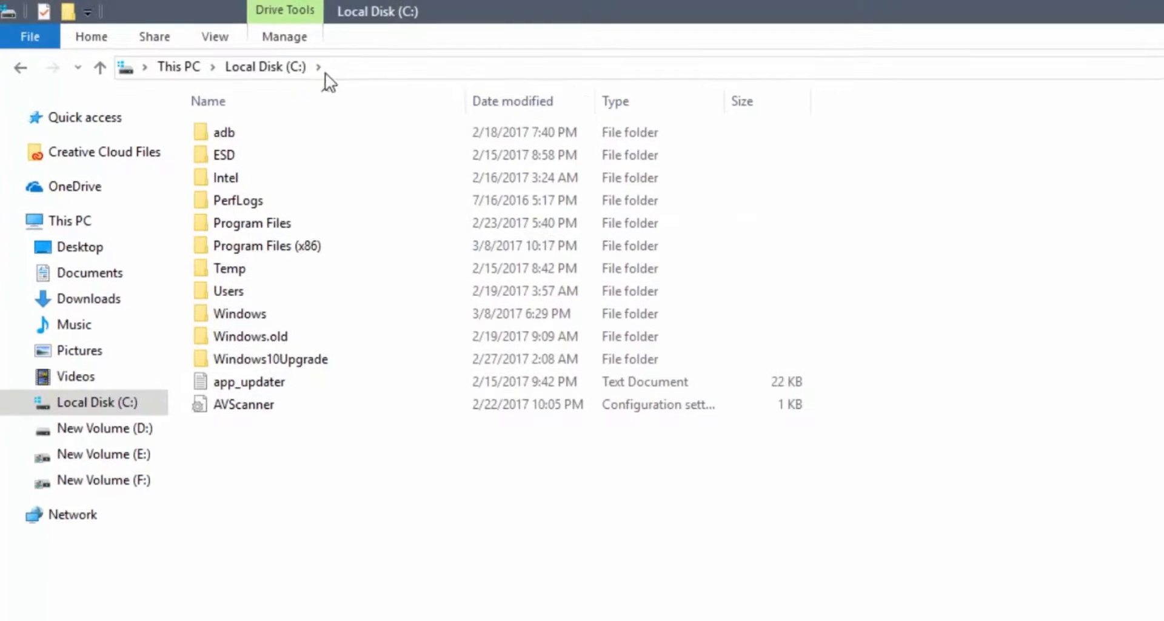
{"action": "left_click", "coordinate": [215, 36]}
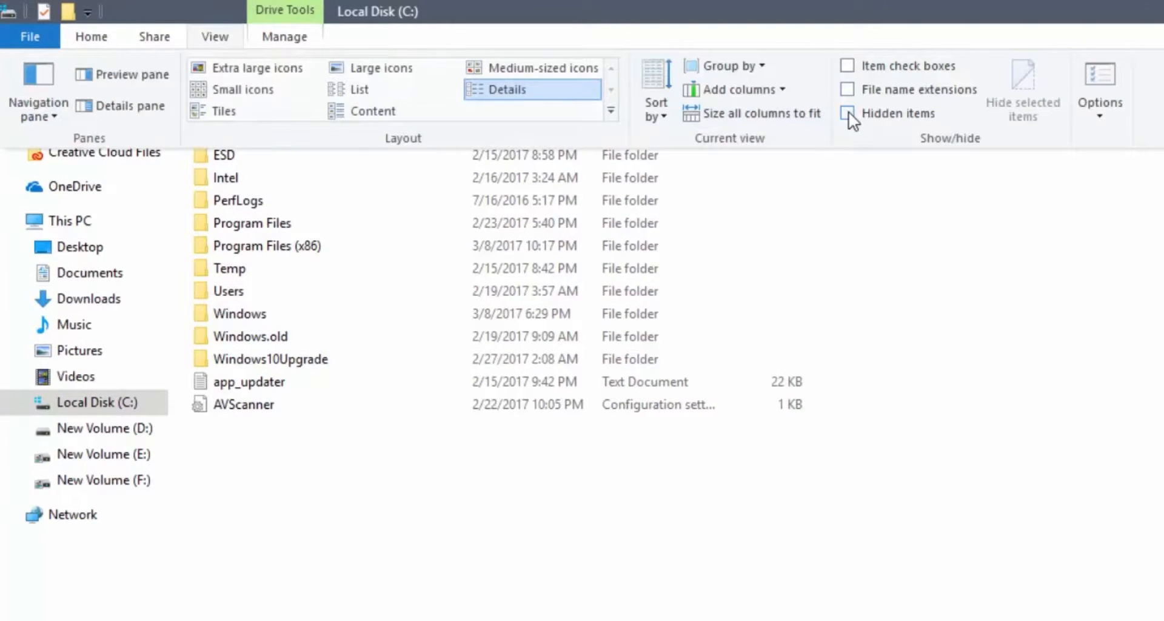
Show hidden items and open the user's profile folder under Users.
{"action": "left_click", "coordinate": [846, 113]}
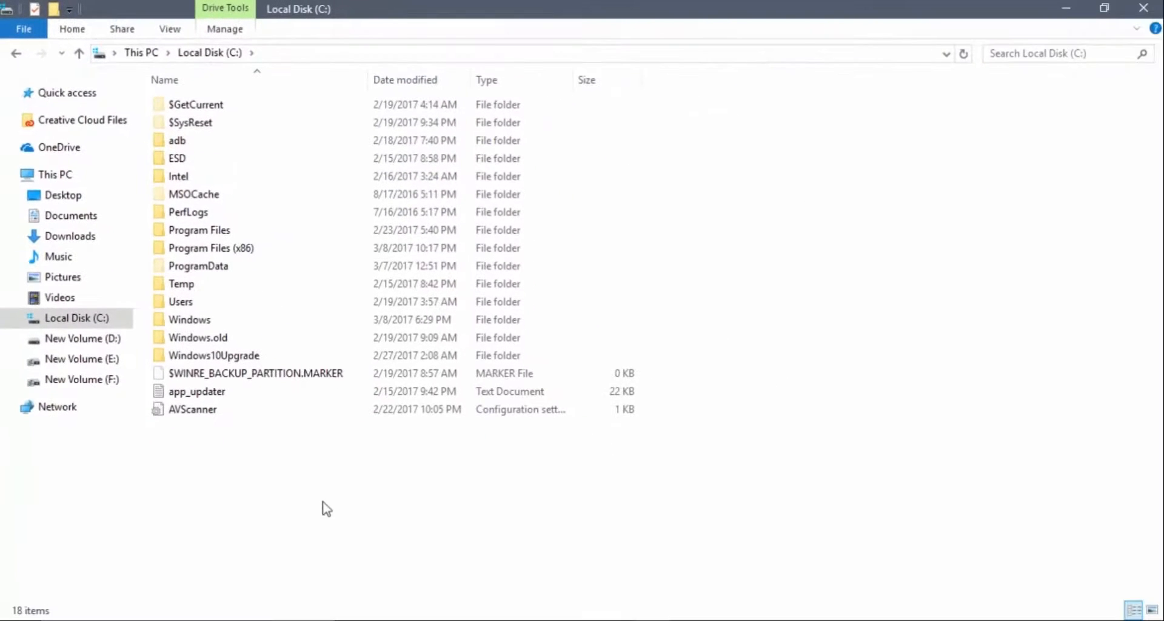
{"action": "double_click", "coordinate": [180, 301]}
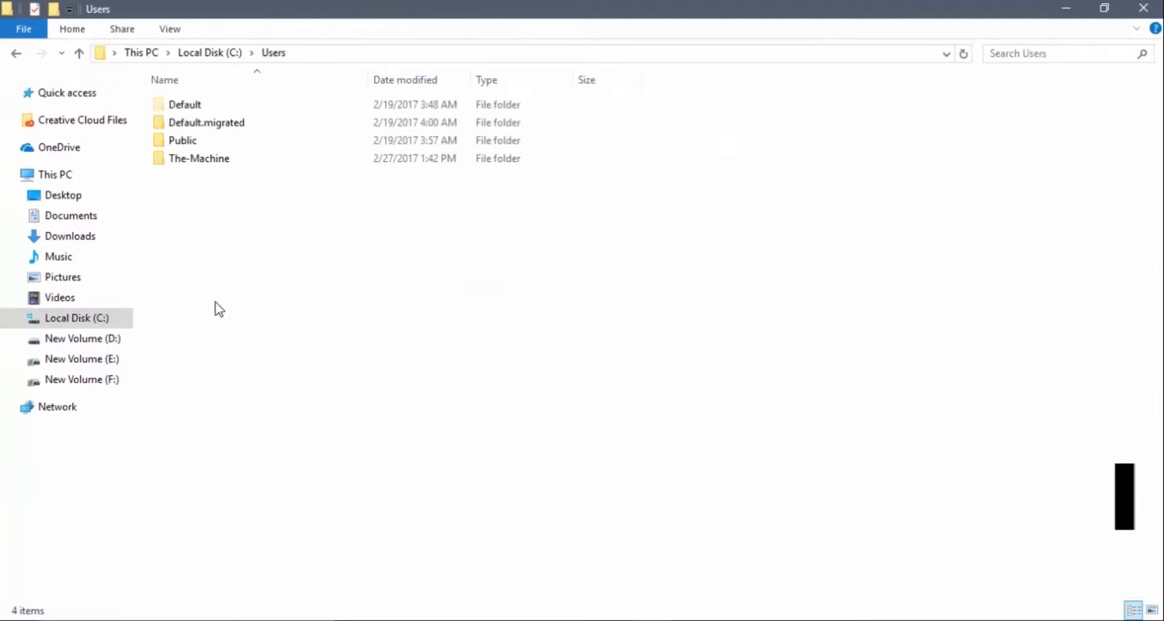
{"action": "left_click", "coordinate": [199, 158]}
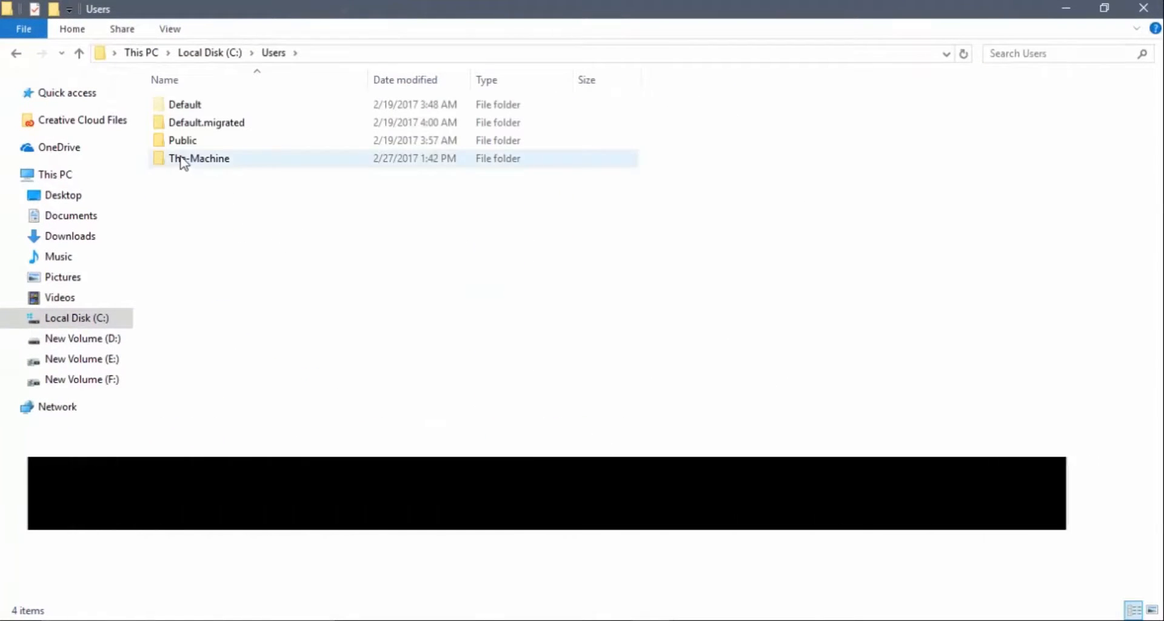
{"action": "double_click", "coordinate": [199, 158]}
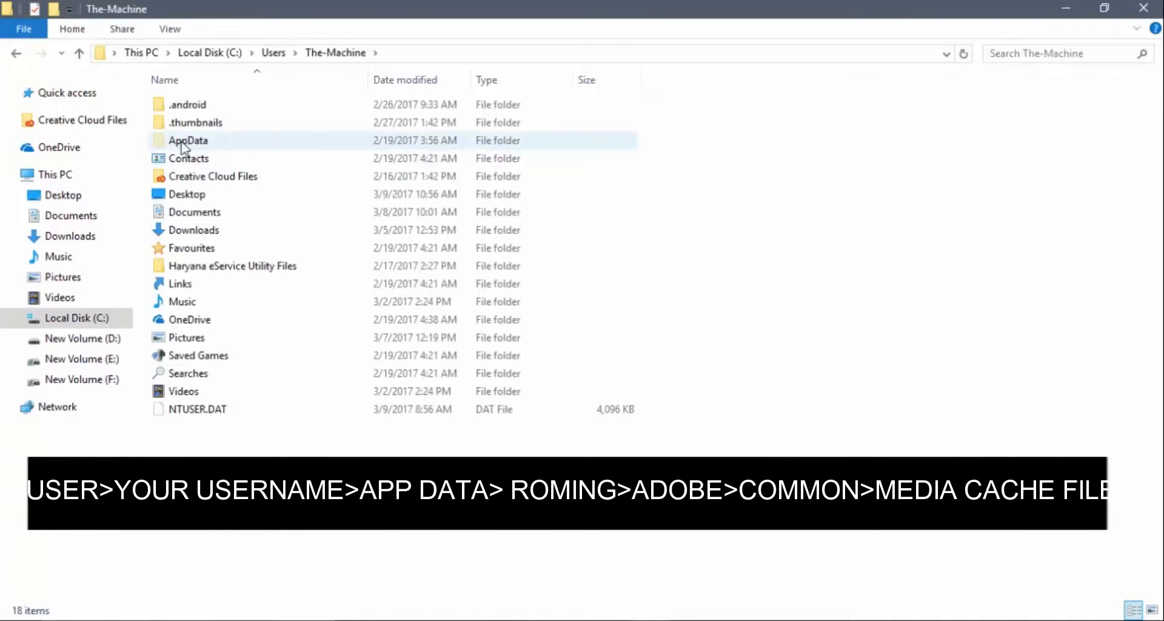
Navigate AppData, Roaming, Adobe, Common into Media Cache Files (599 items).
{"action": "double_click", "coordinate": [187, 141]}
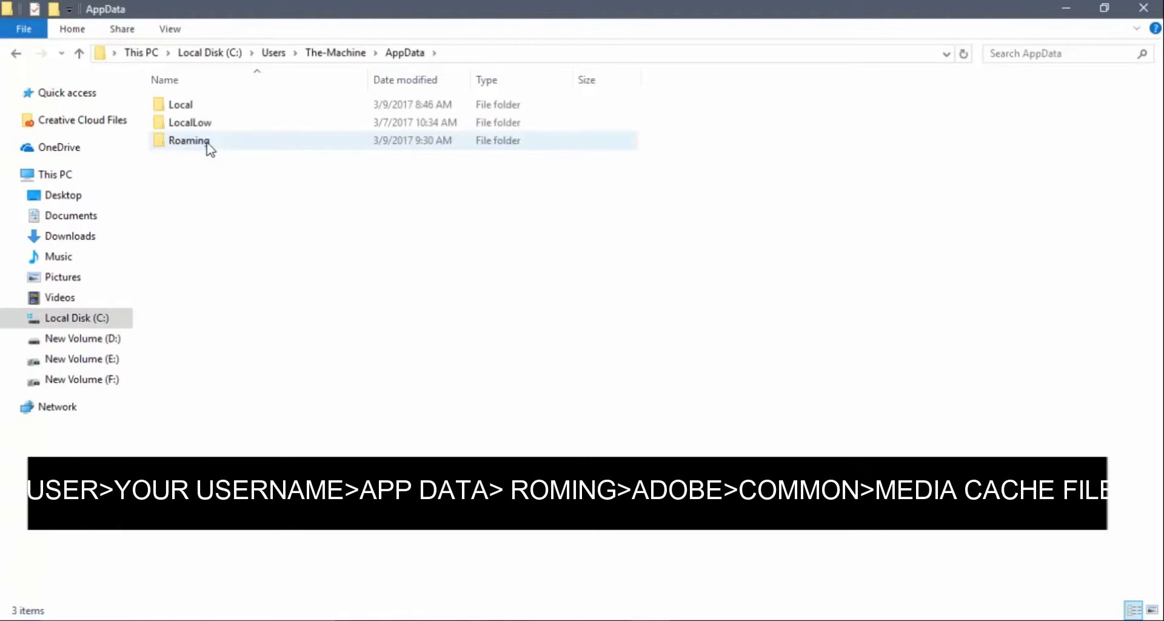
{"action": "double_click", "coordinate": [189, 141]}
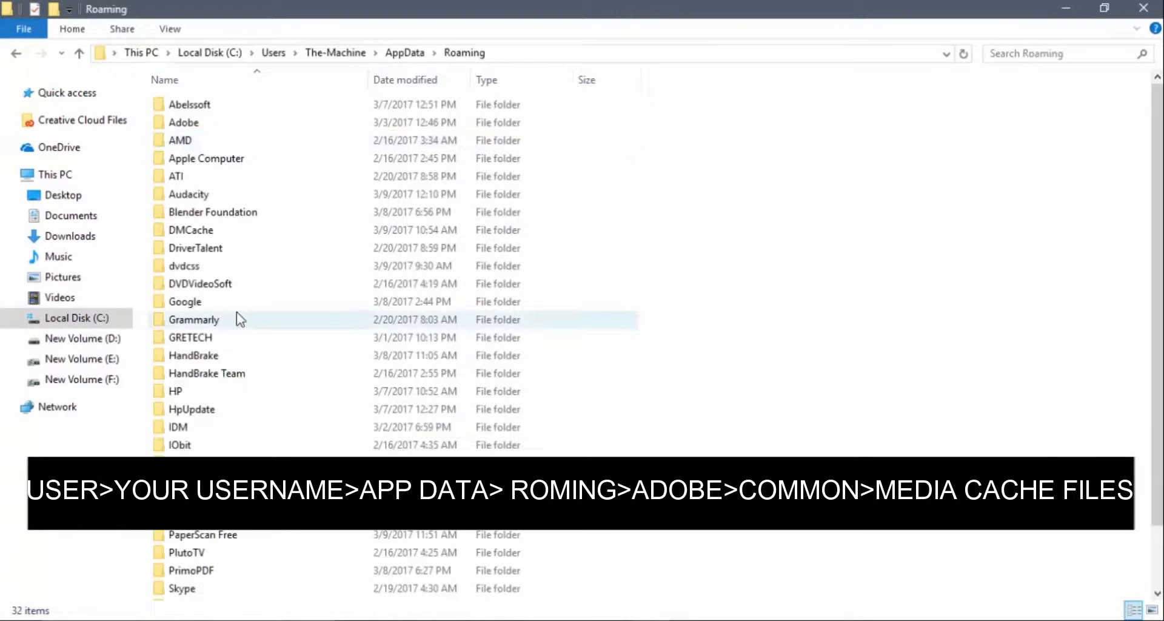
{"action": "double_click", "coordinate": [182, 122]}
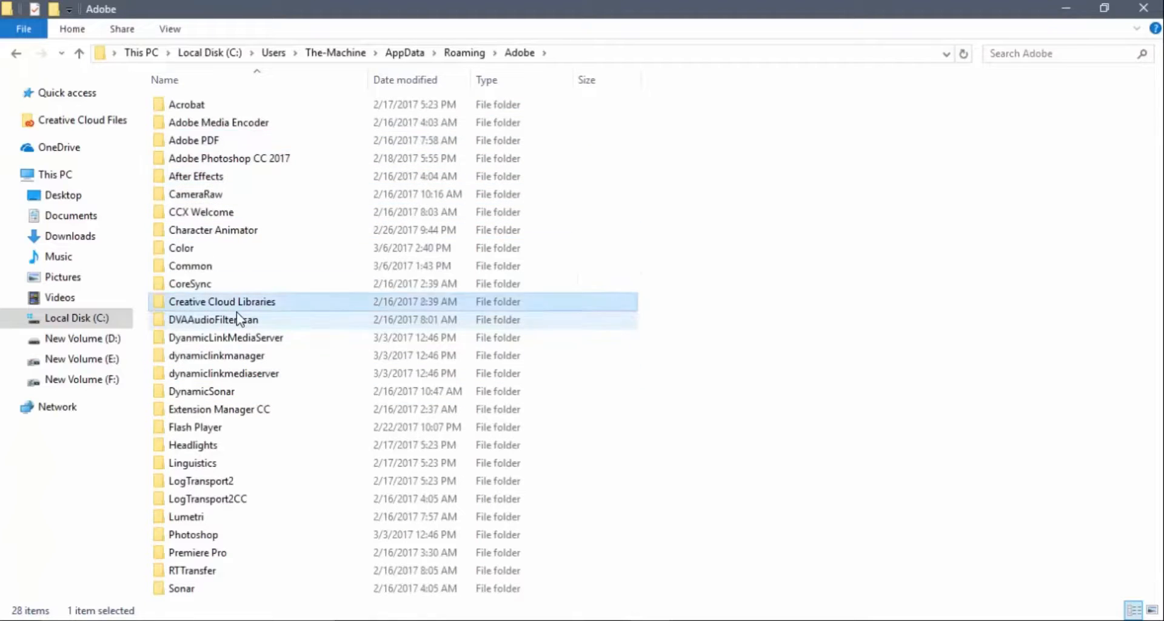
{"action": "double_click", "coordinate": [190, 265]}
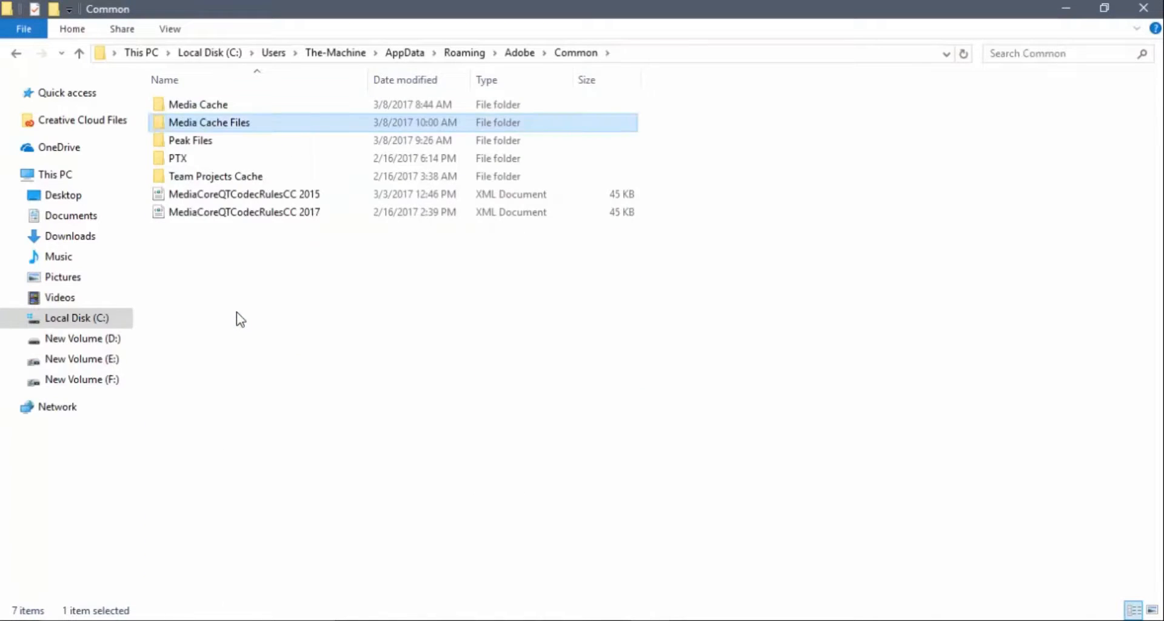
{"action": "double_click", "coordinate": [209, 122]}
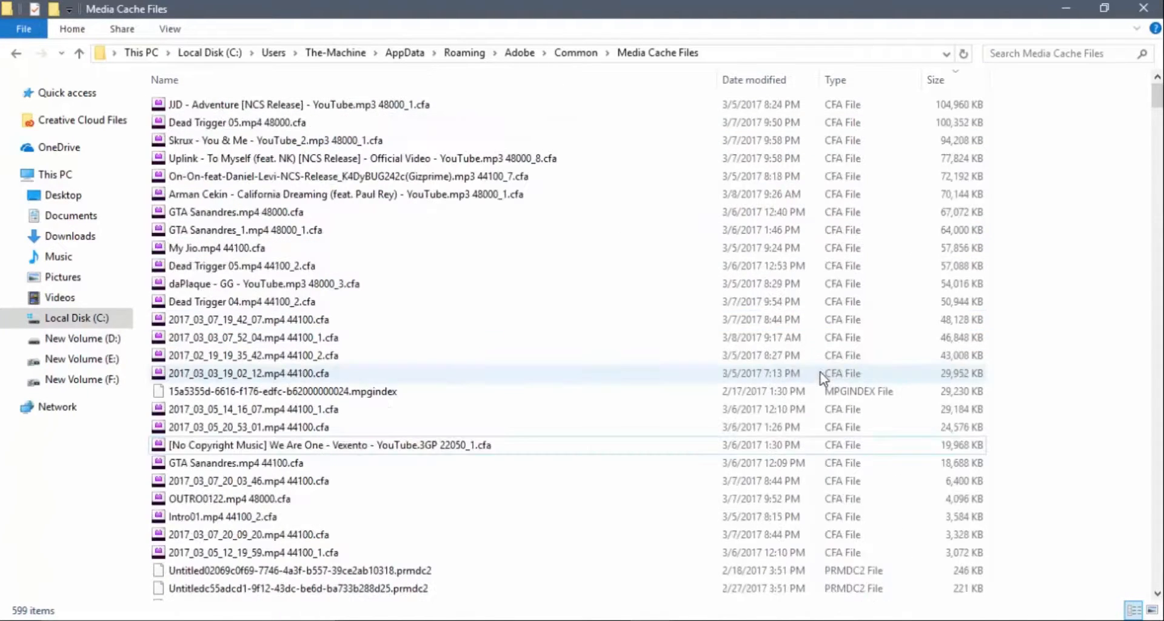
Select the range of CFA cache files and permanently delete them with Shift+Delete.
{"action": "left_click", "coordinate": [238, 122]}
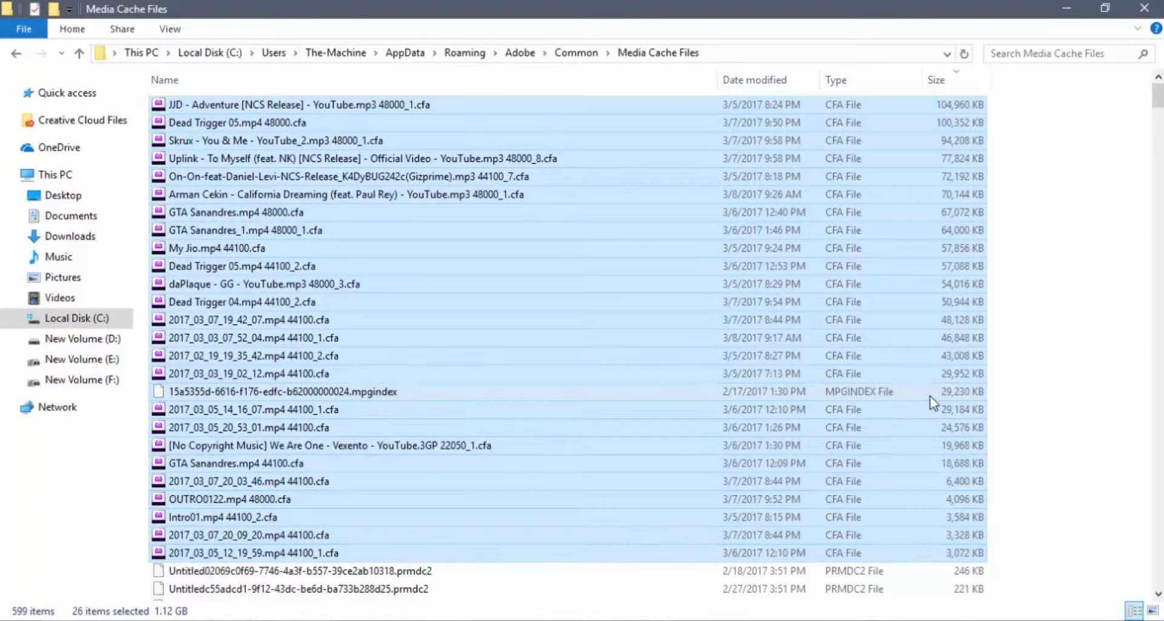
{"action": "left_click", "coordinate": [377, 391]}
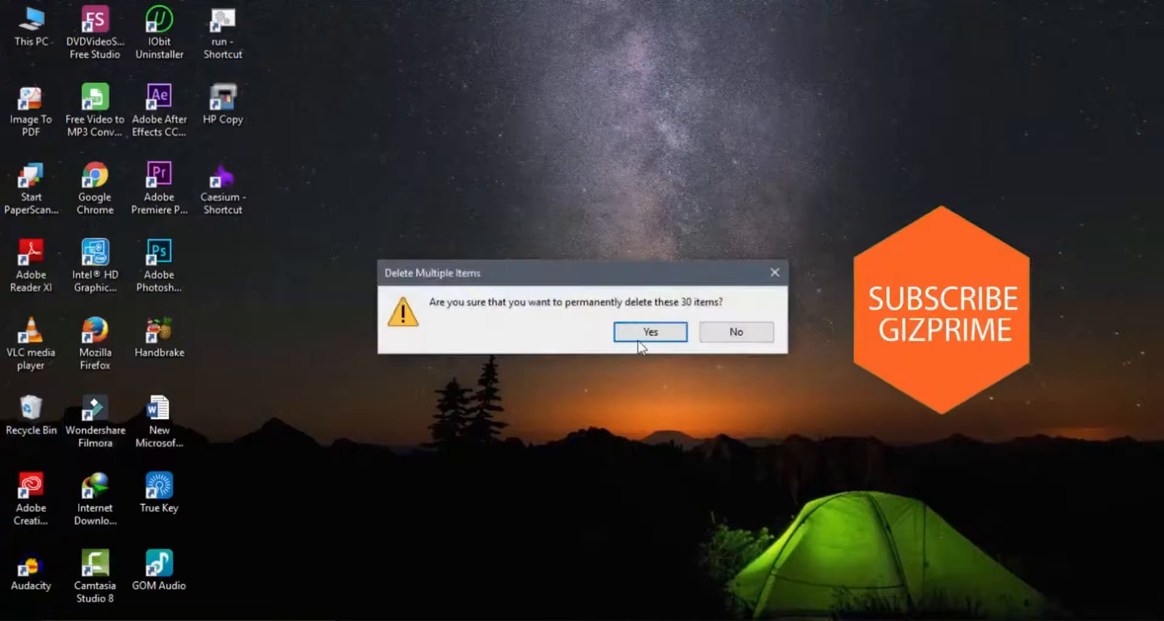
{"action": "left_click", "coordinate": [648, 331]}
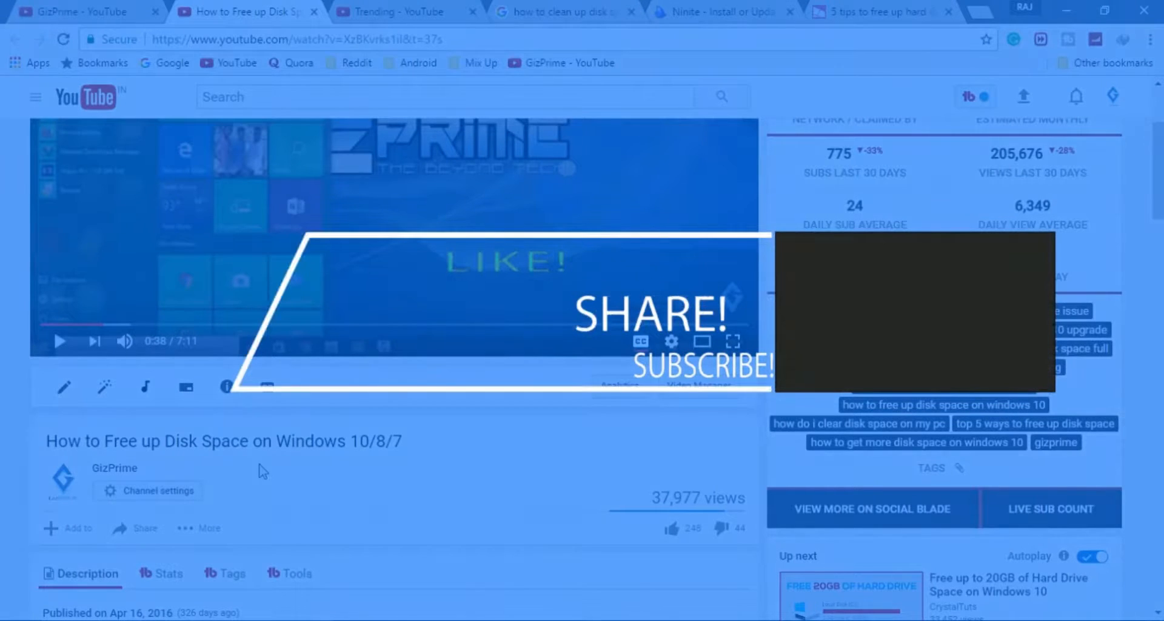
{"action": "mouse_move", "coordinate": [530, 509]}
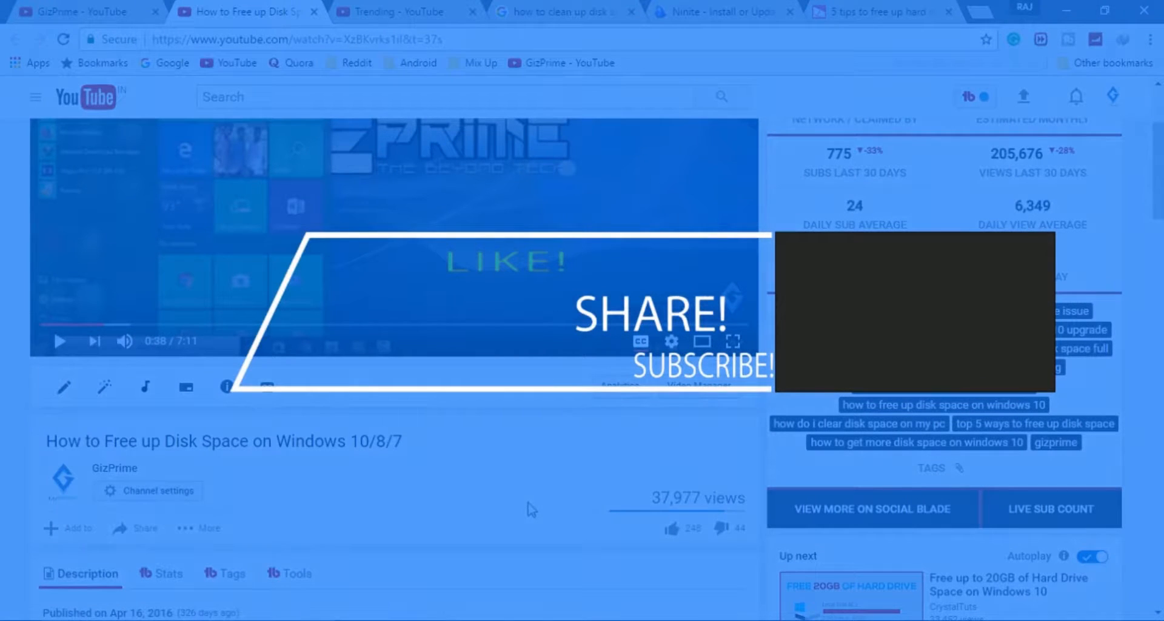